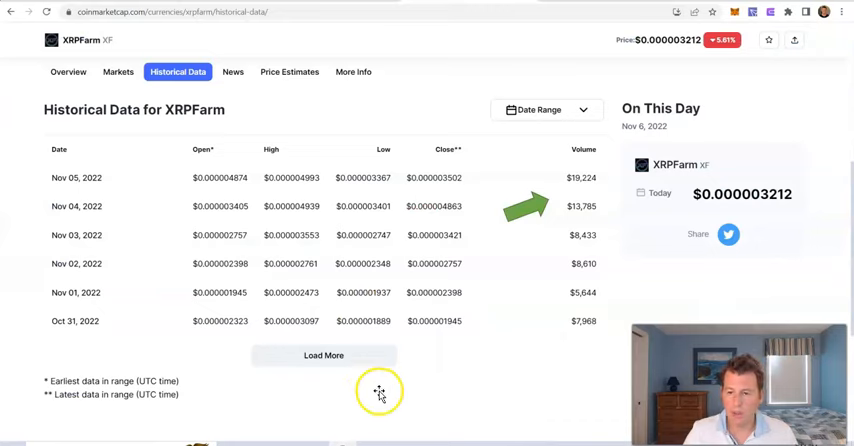
pyautogui.moveTo(580, 250)
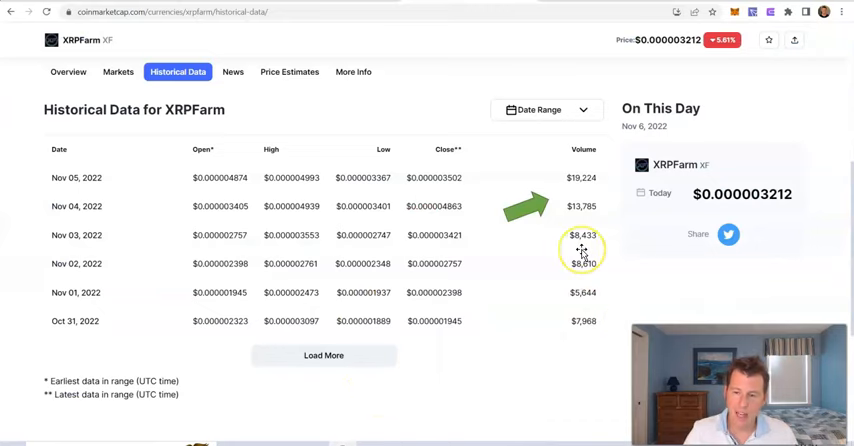
pyautogui.moveTo(584, 178)
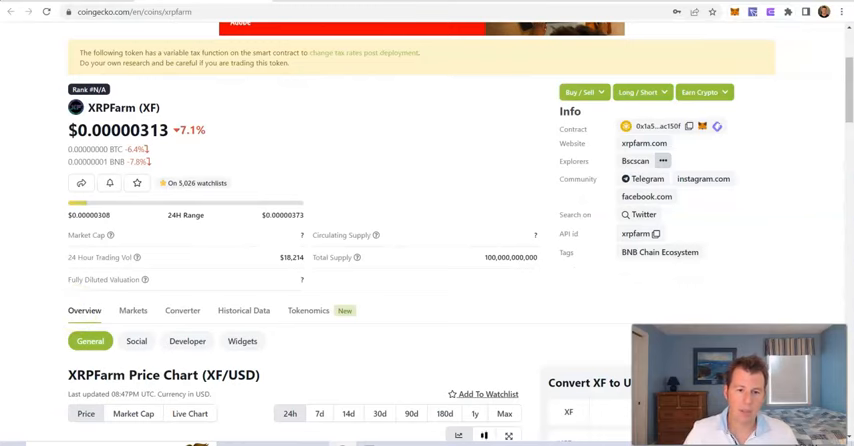
# Step: Go to the official xrpfarm.com homepage from the project's Website link
pyautogui.click(648, 146)
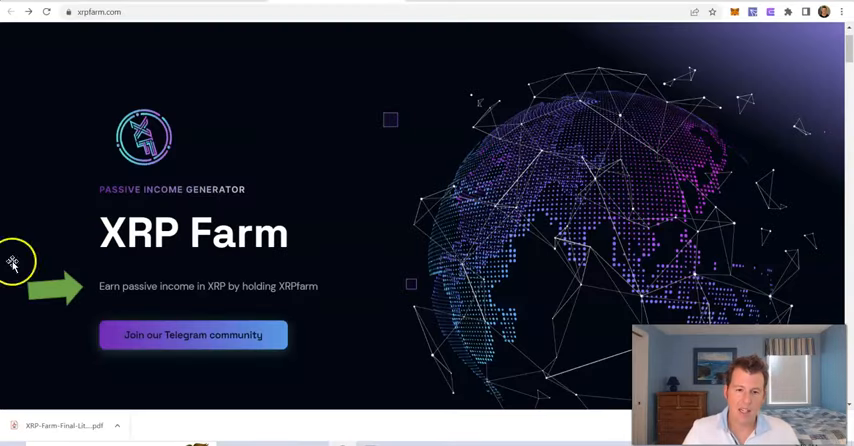
pyautogui.moveTo(128, 292)
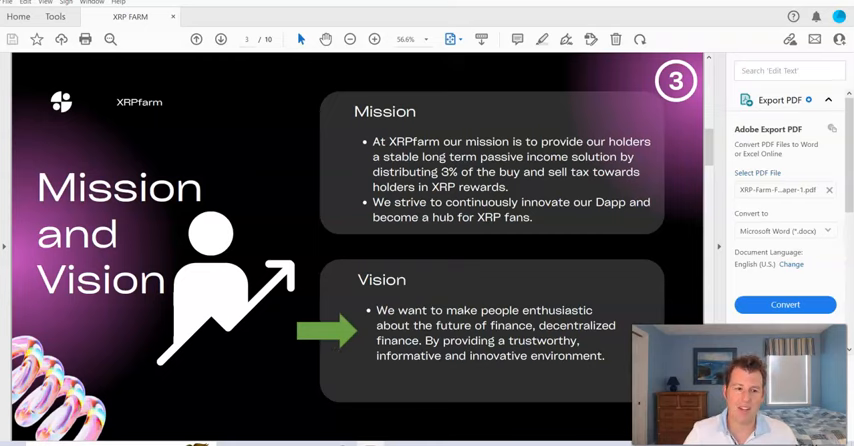
# Step: Advance the litepaper from Mission and Vision toward the 6% buy/sell tax page
pyautogui.click(220, 40)
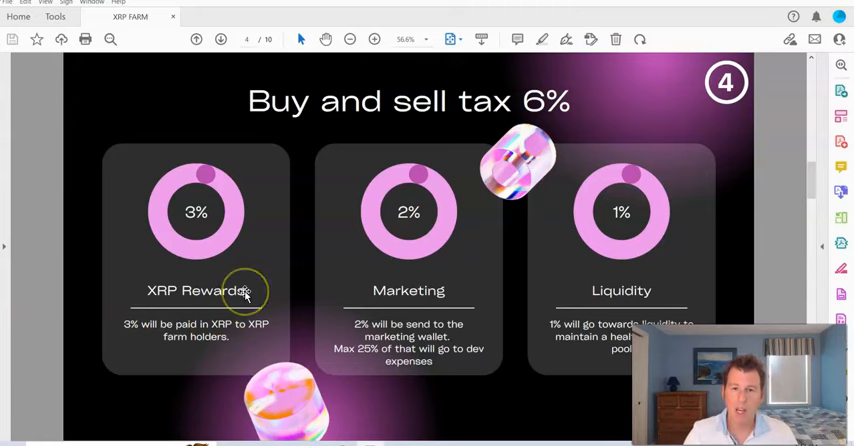
pyautogui.moveTo(252, 290)
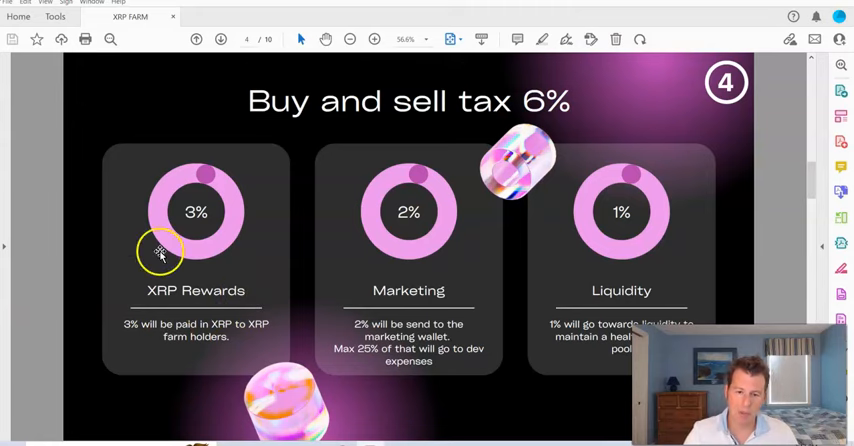
pyautogui.moveTo(162, 302)
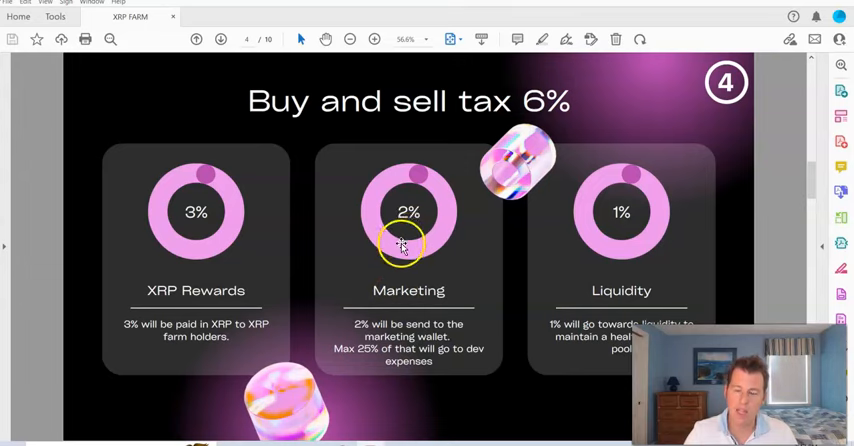
pyautogui.moveTo(440, 160)
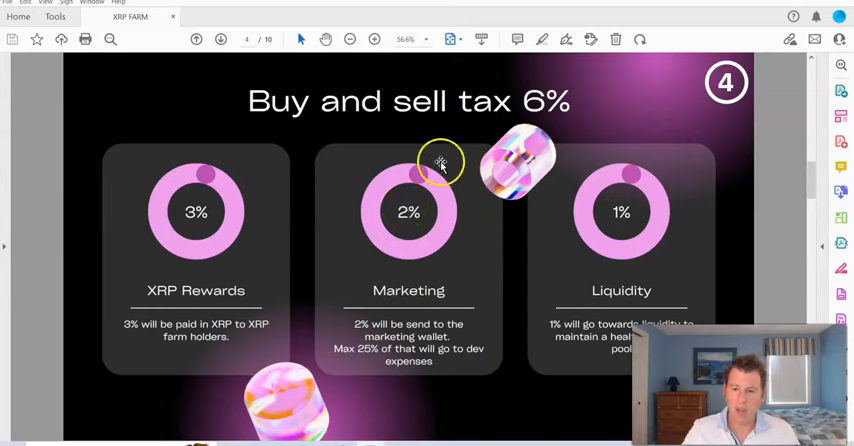
pyautogui.moveTo(408, 276)
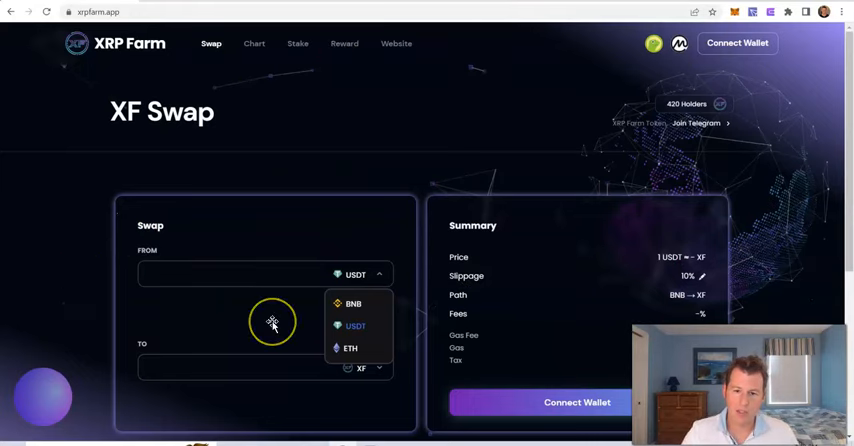
pyautogui.moveTo(272, 324)
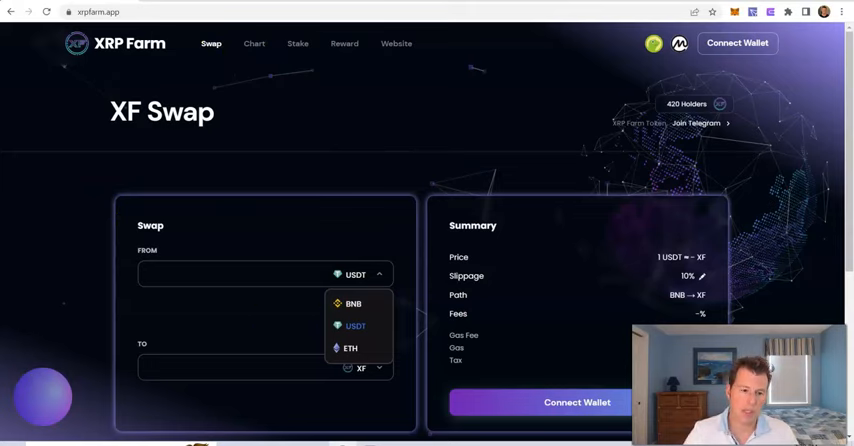
# Step: Tour the dApp's Stake and Reward pages, then the team's Medium article
pyautogui.click(296, 44)
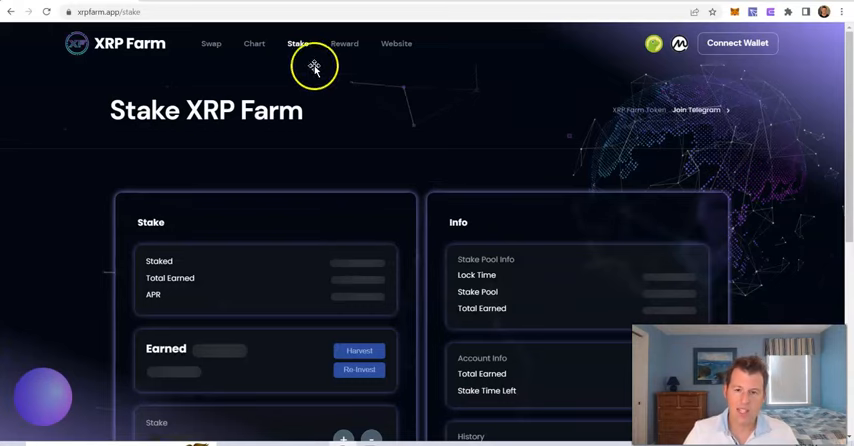
pyautogui.moveTo(570, 276)
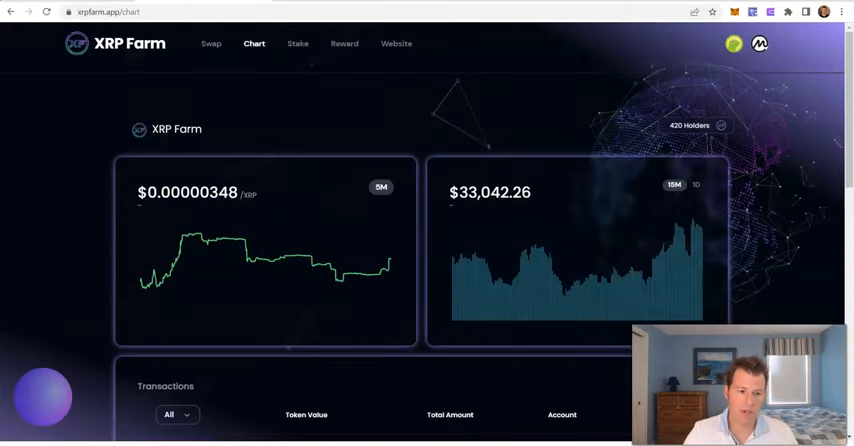
pyautogui.click(344, 44)
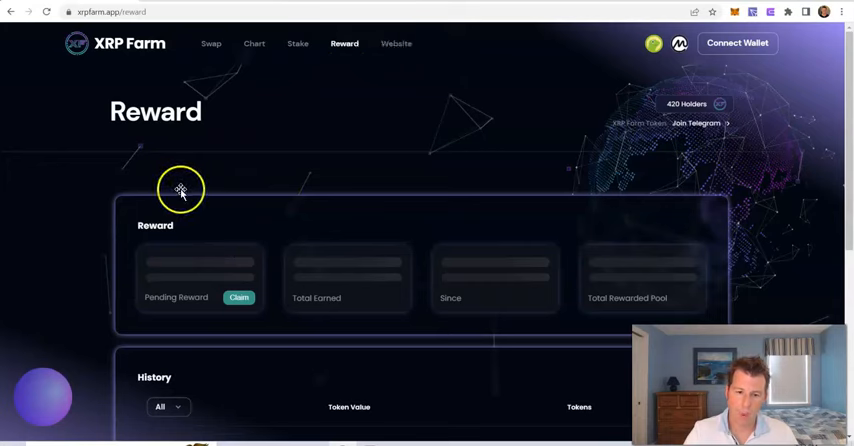
pyautogui.moveTo(180, 192)
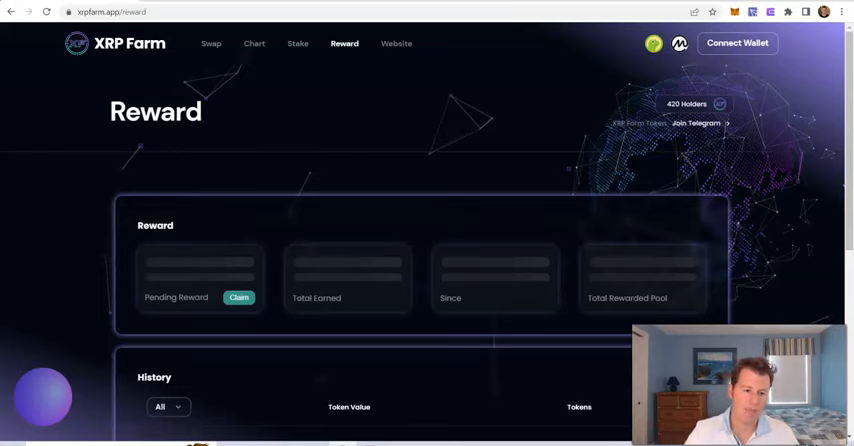
pyautogui.click(738, 44)
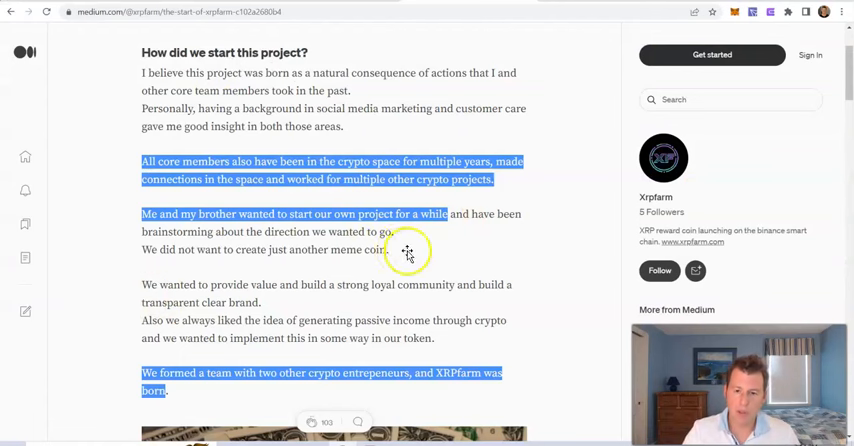
pyautogui.moveTo(228, 220)
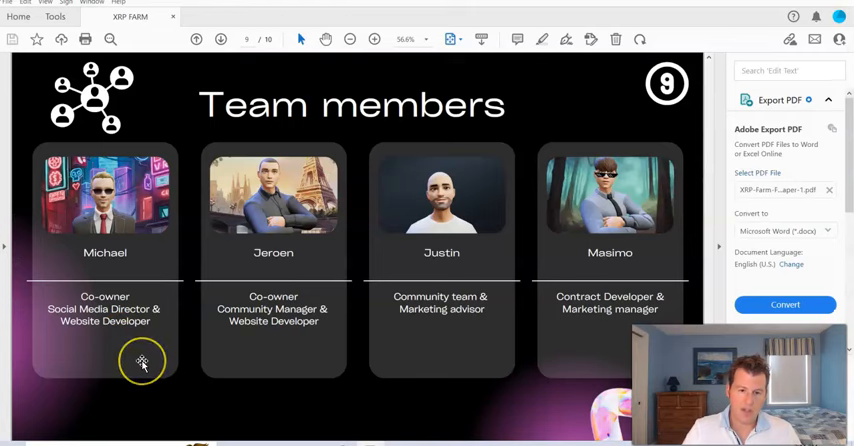
pyautogui.moveTo(170, 360)
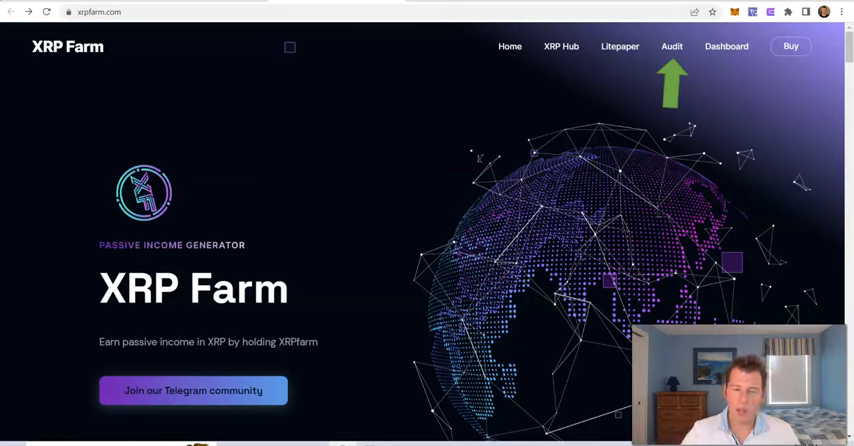
# Step: Load the InterFi Network smart contract audit PDF via the site's Audit link
pyautogui.click(674, 46)
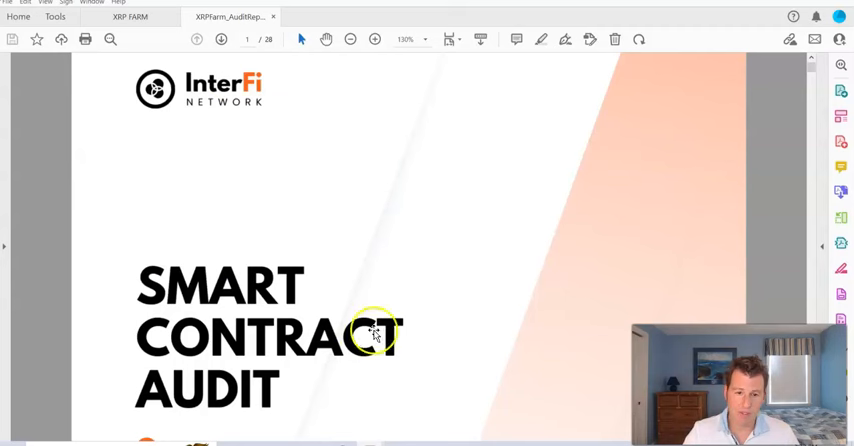
pyautogui.moveTo(196, 156)
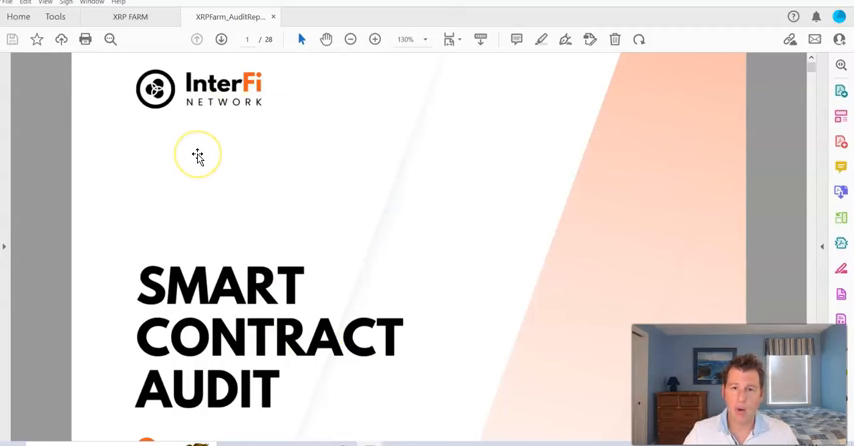
pyautogui.moveTo(540, 84)
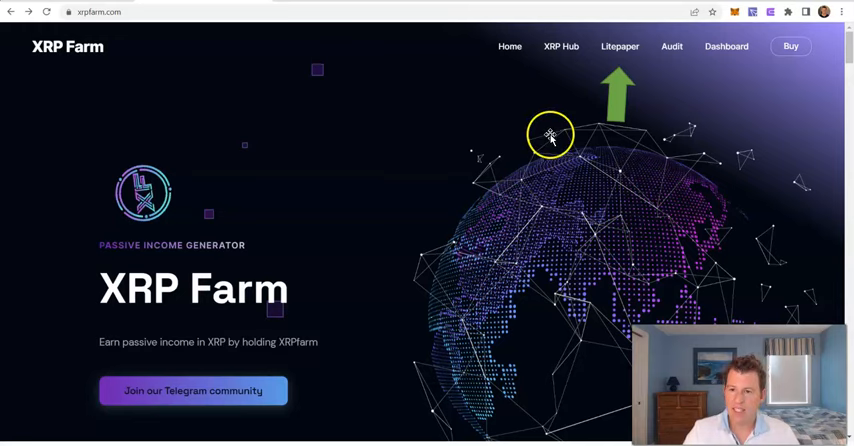
pyautogui.moveTo(640, 70)
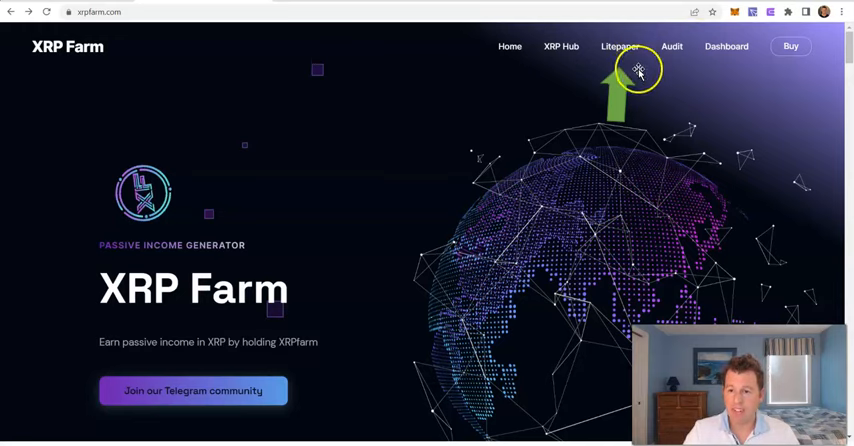
pyautogui.click(620, 46)
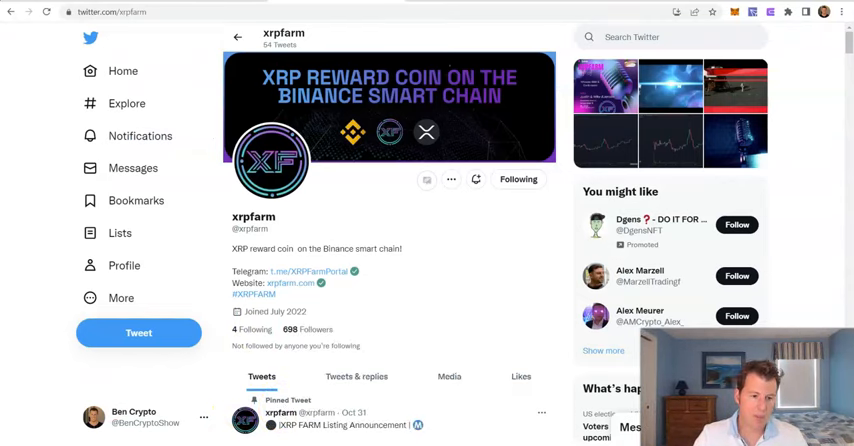
# Step: Scroll down through the xrpfarm account's recent tweets
pyautogui.scroll(-3)
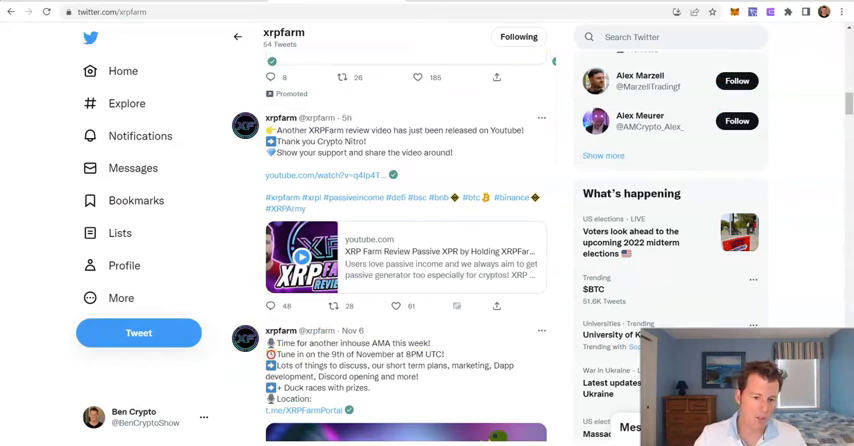
pyautogui.scroll(-3)
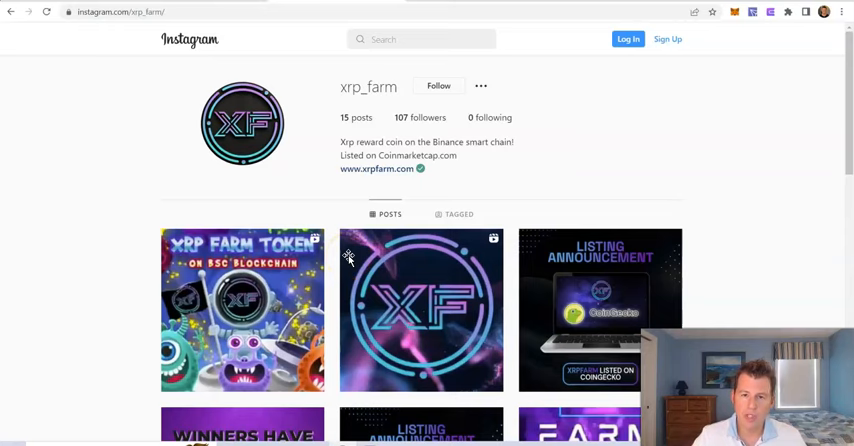
pyautogui.moveTo(296, 304)
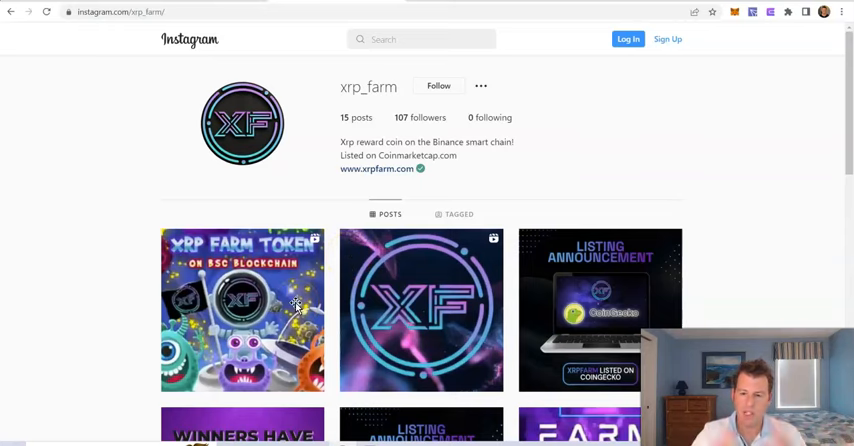
pyautogui.moveTo(668, 308)
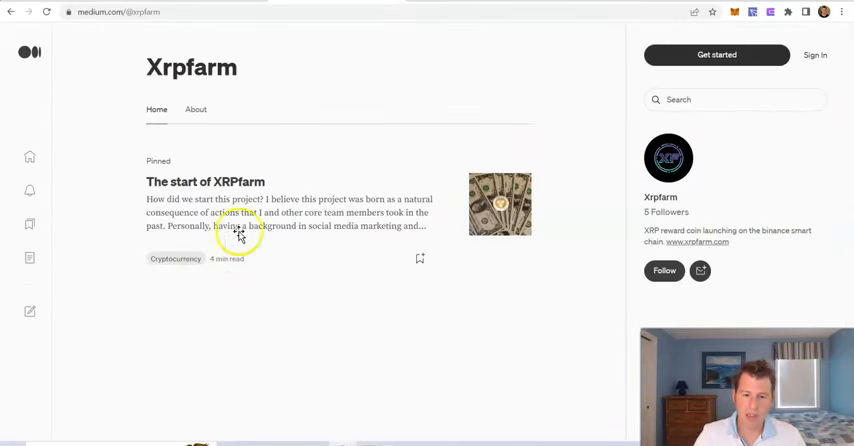
pyautogui.moveTo(260, 288)
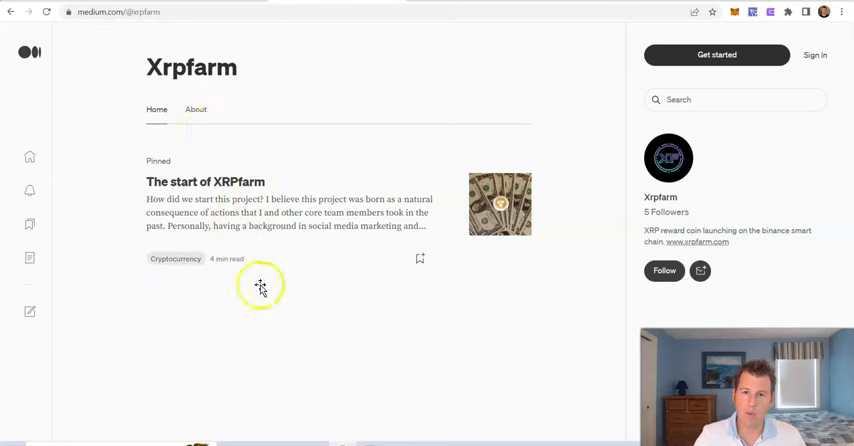
pyautogui.moveTo(116, 220)
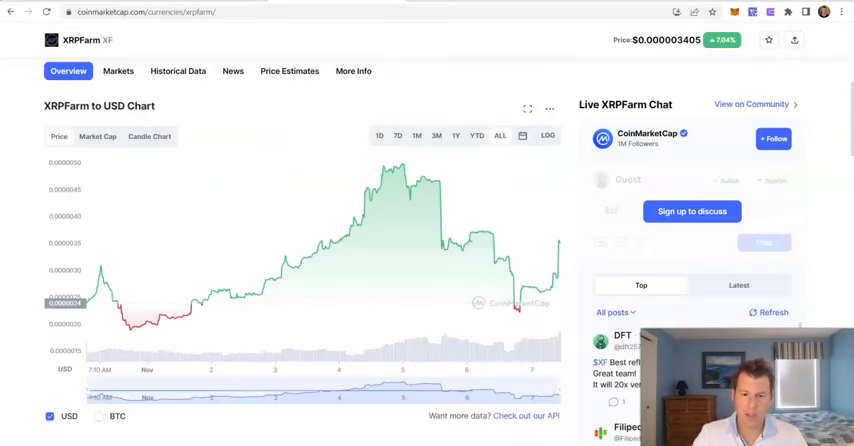
pyautogui.moveTo(264, 322)
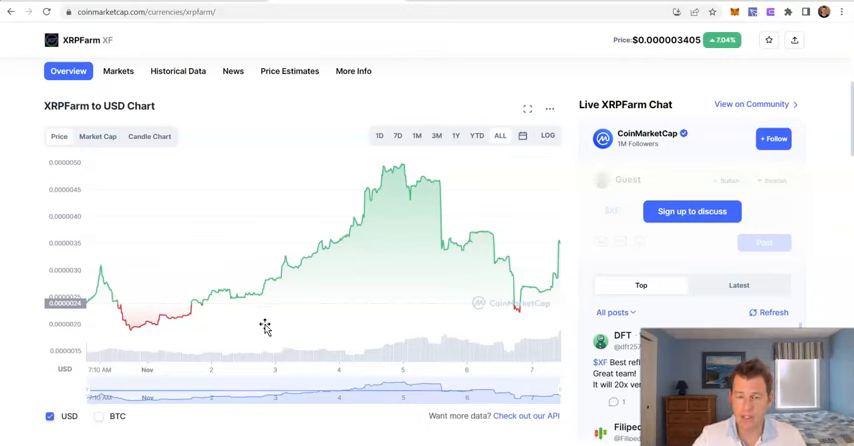
pyautogui.moveTo(200, 320)
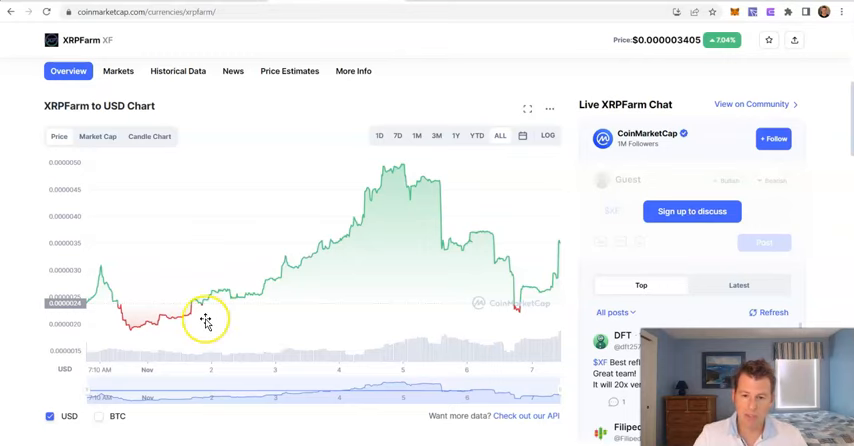
pyautogui.moveTo(440, 216)
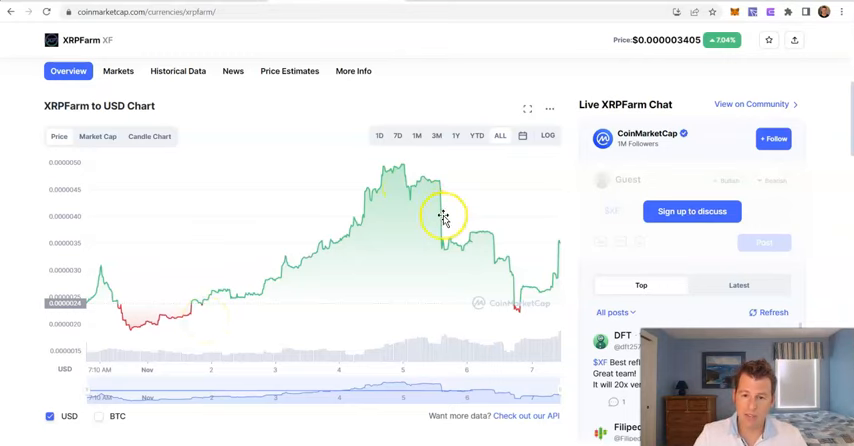
pyautogui.moveTo(396, 262)
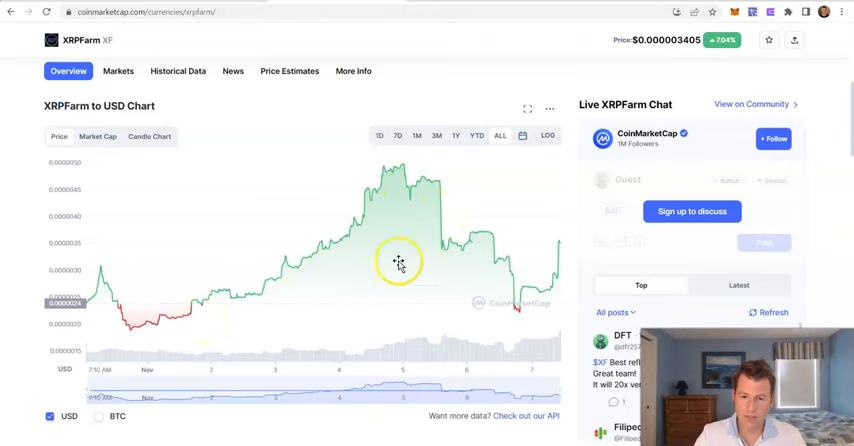
pyautogui.moveTo(88, 308)
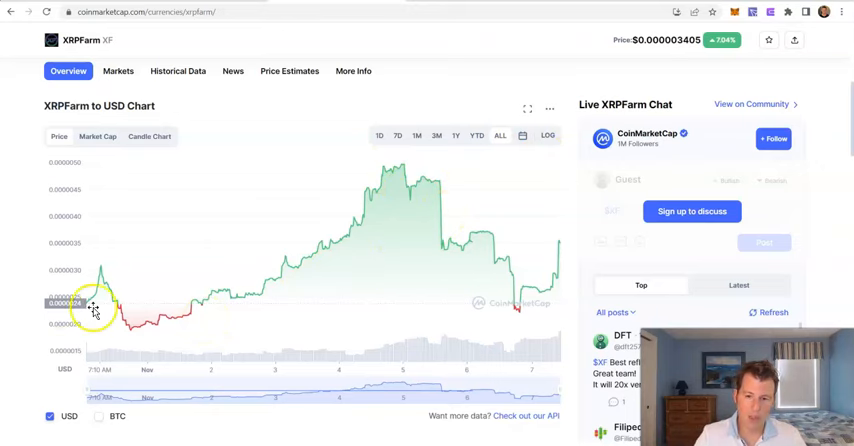